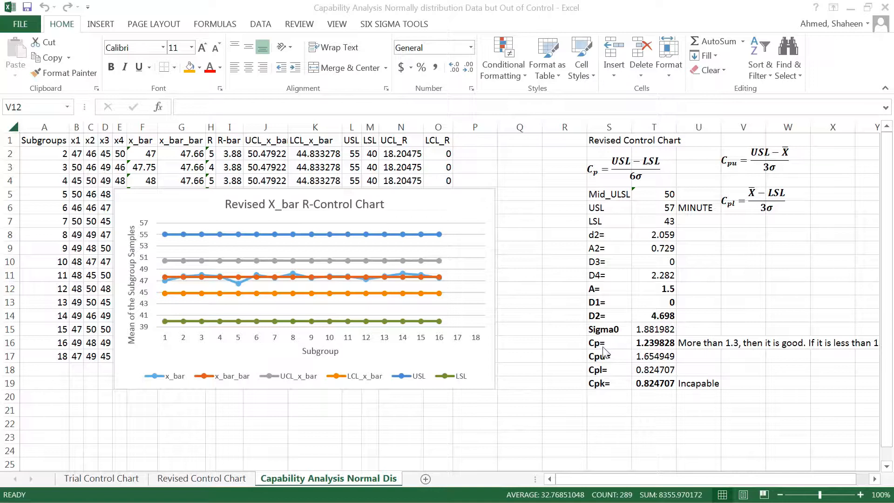
{"action": "mouse_move", "coordinate": [658, 392]}
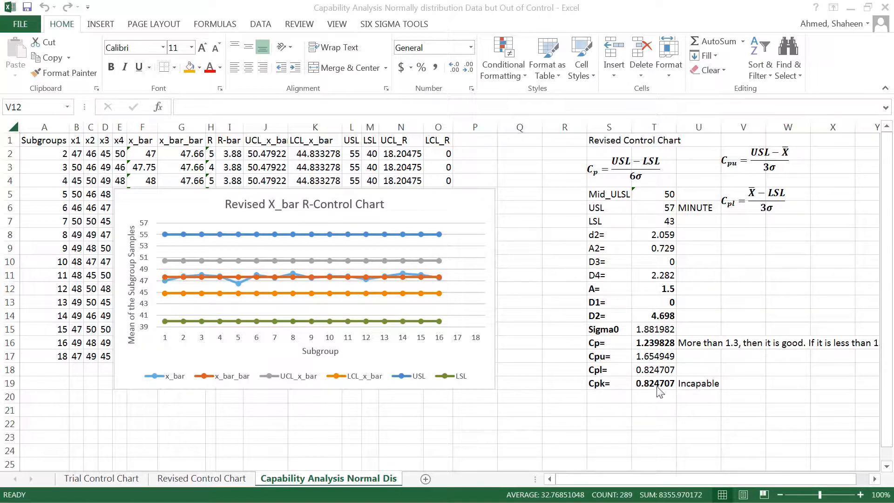
{"action": "mouse_move", "coordinate": [620, 395]}
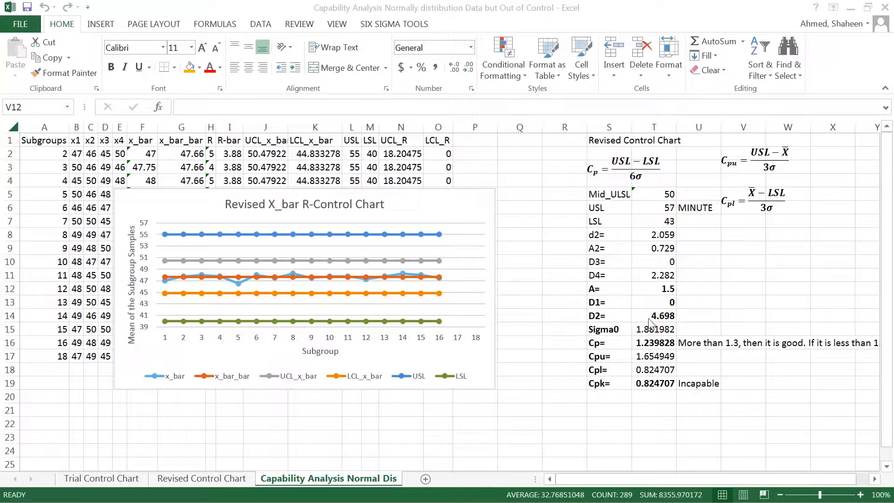
{"action": "mouse_move", "coordinate": [502, 475]}
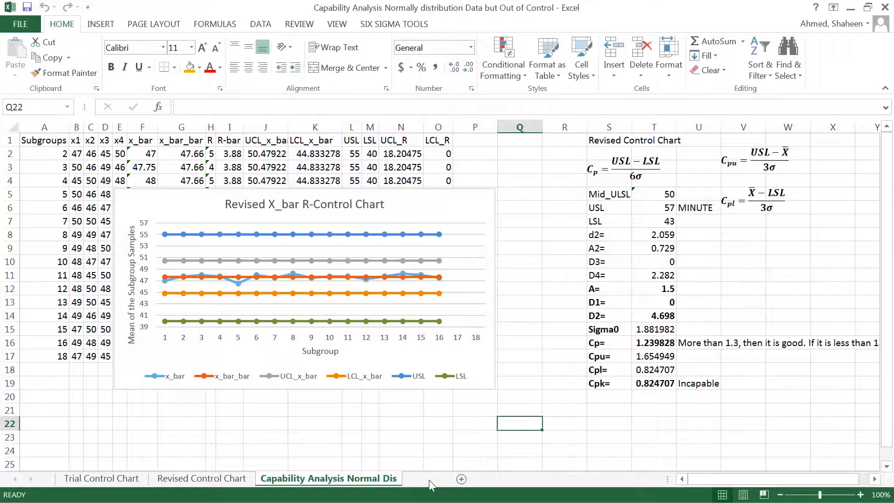
Create a blank sheet named CapabilityAnalysiOutofControl and return to Capability Analysis Normal Dis.
{"action": "left_click", "coordinate": [461, 479]}
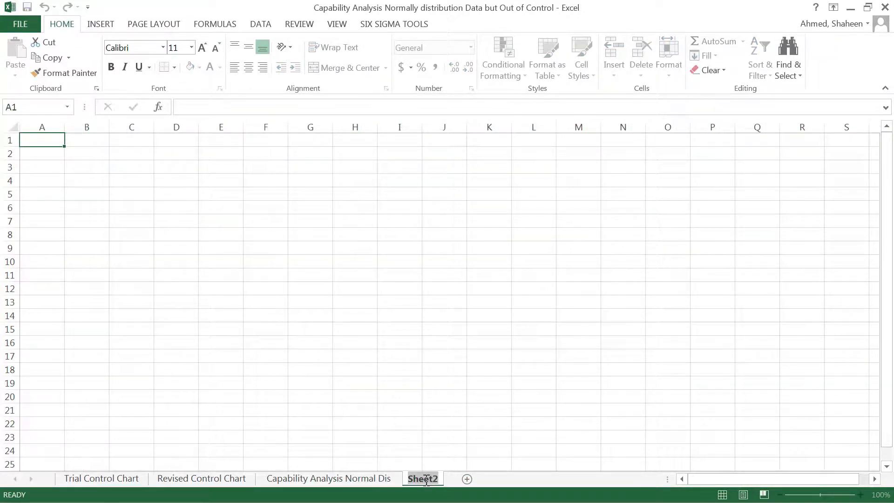
{"action": "double_click", "coordinate": [422, 478]}
{"action": "type", "text": "CapabilityAnalysi"}
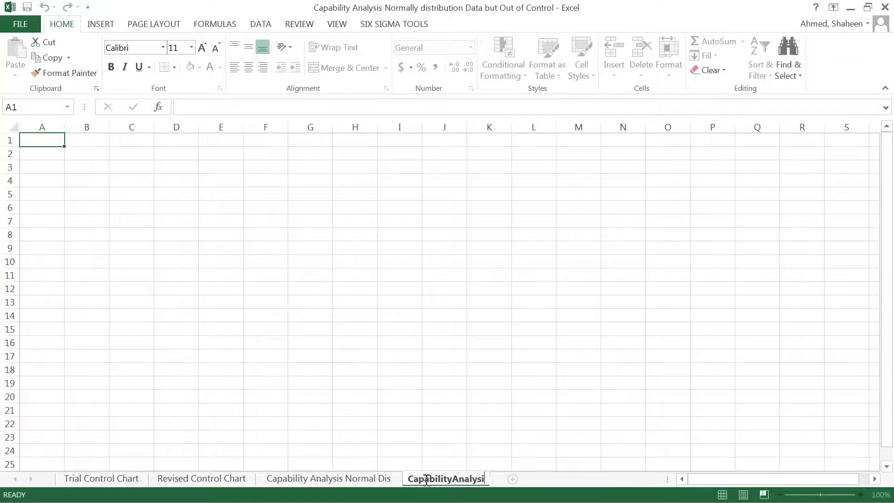
{"action": "type", "text": "OutofControl"}
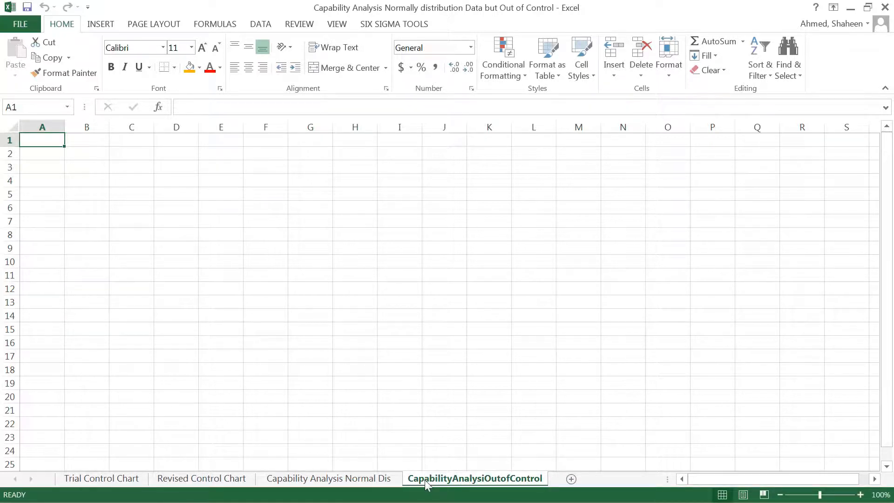
{"action": "left_click", "coordinate": [328, 478]}
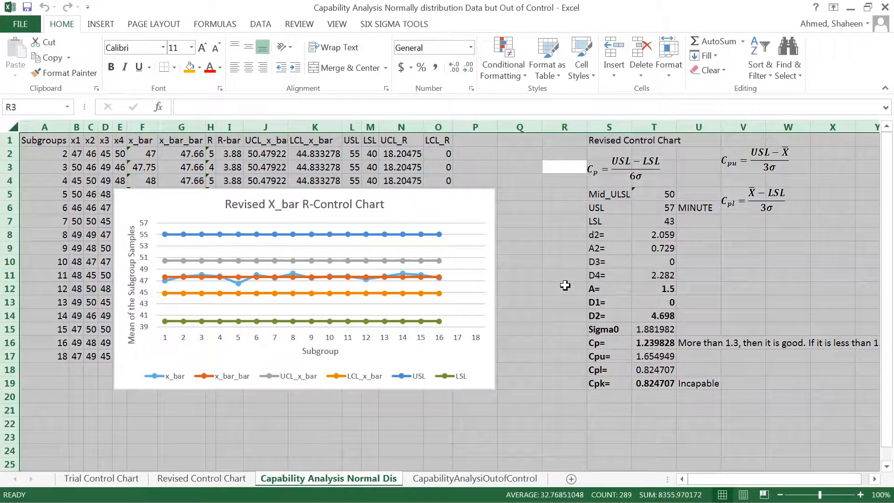
Paste the copied capability data, chart and Cp/Cpk results into the new sheet at A1.
{"action": "left_click", "coordinate": [474, 478]}
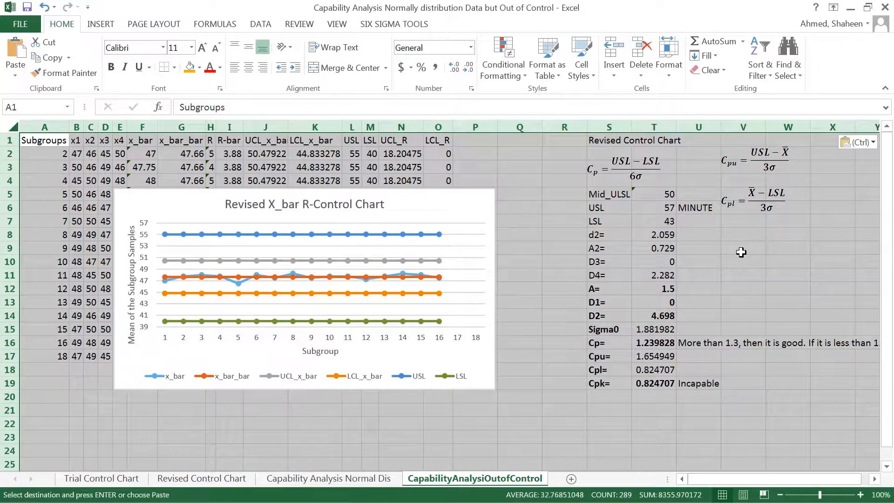
{"action": "left_click", "coordinate": [742, 247]}
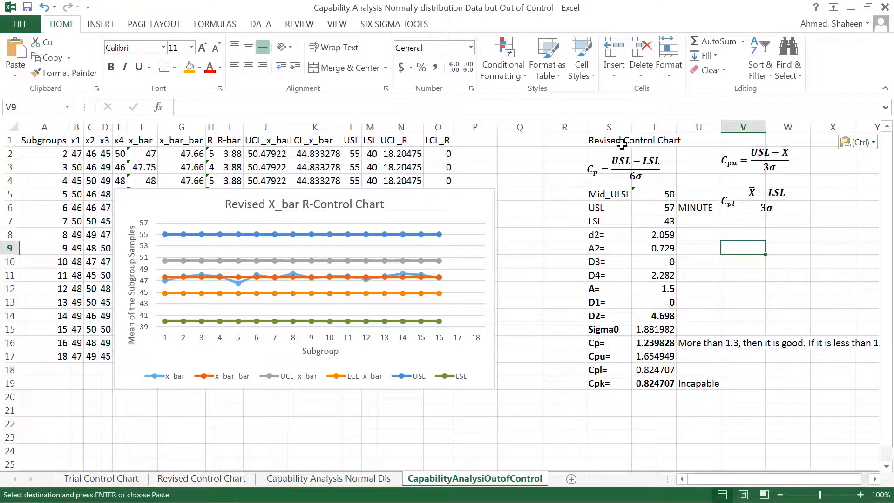
{"action": "mouse_move", "coordinate": [641, 186]}
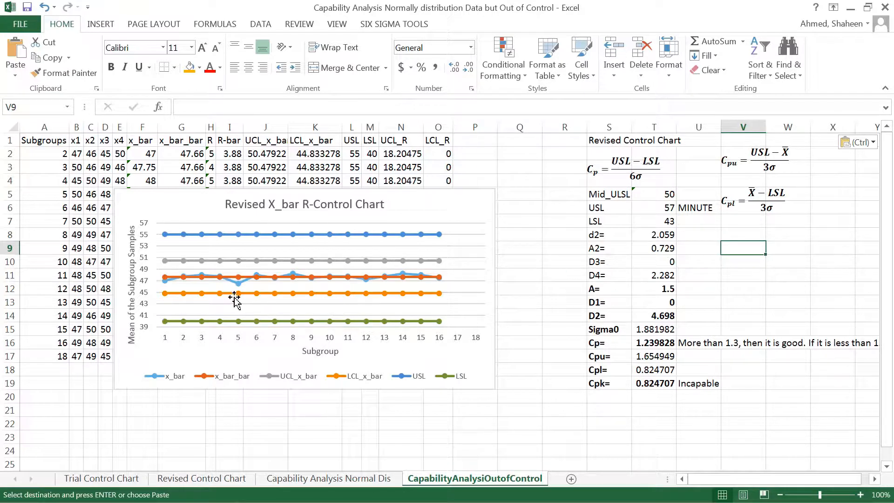
{"action": "mouse_move", "coordinate": [451, 287]}
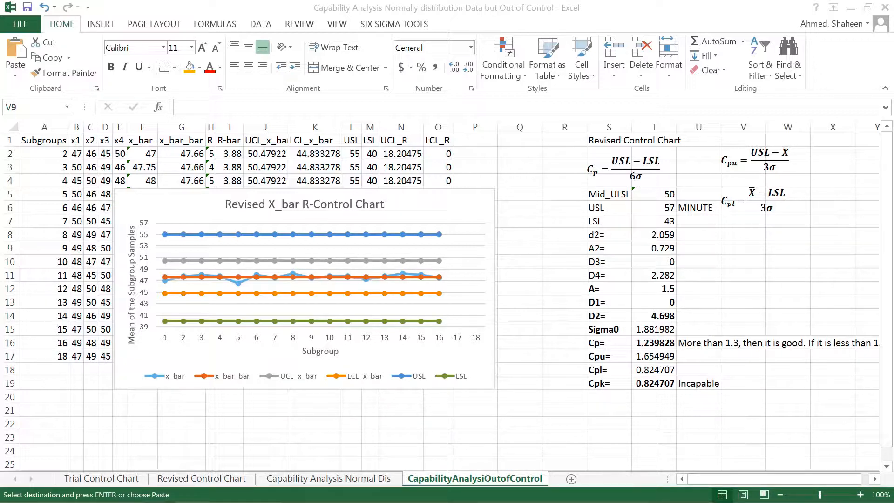
Move the Cp equation to Q2 and add a copy edited to Pp = (USL−LSL)/6s in S2.
{"action": "left_click", "coordinate": [541, 156]}
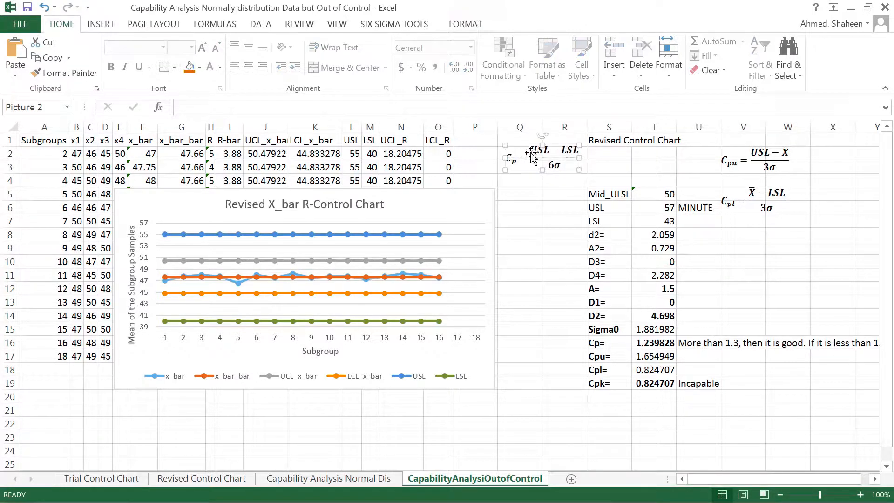
{"action": "left_click", "coordinate": [608, 153]}
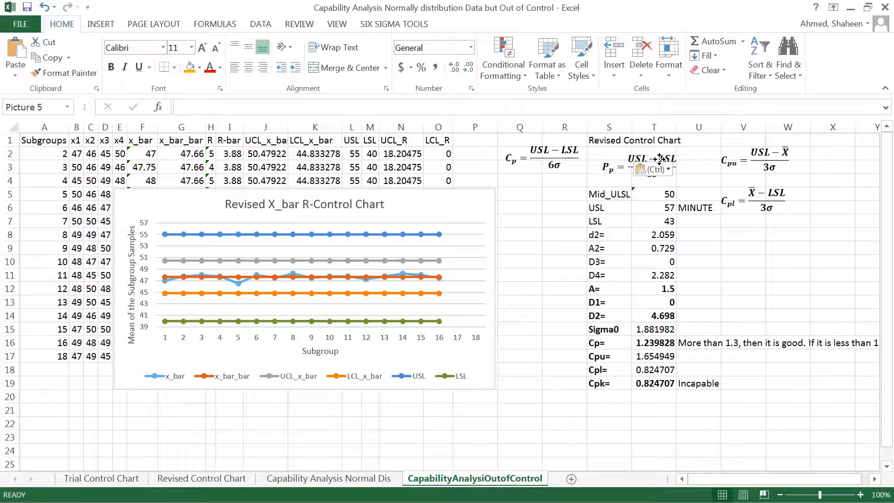
{"action": "left_click", "coordinate": [636, 164]}
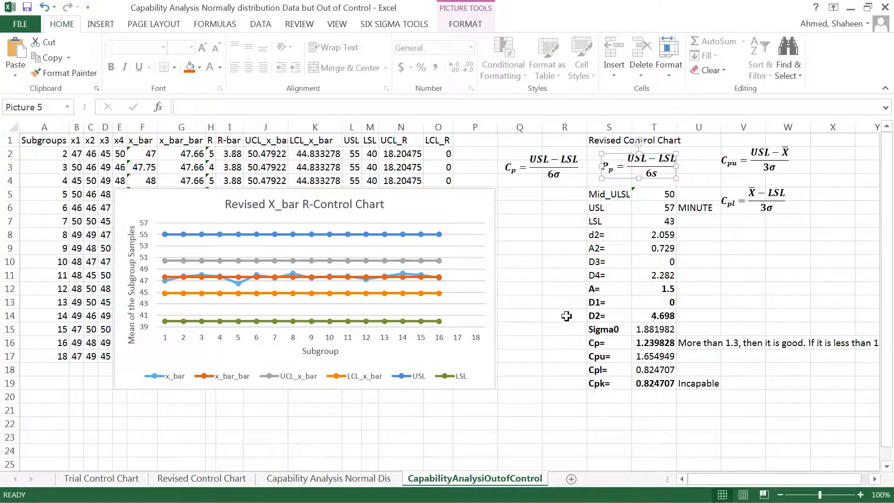
{"action": "mouse_move", "coordinate": [211, 309]}
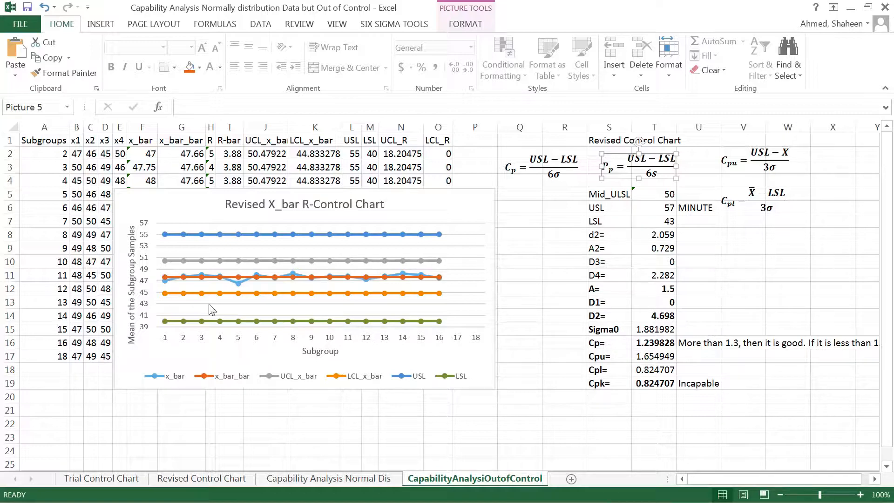
{"action": "mouse_move", "coordinate": [73, 338]}
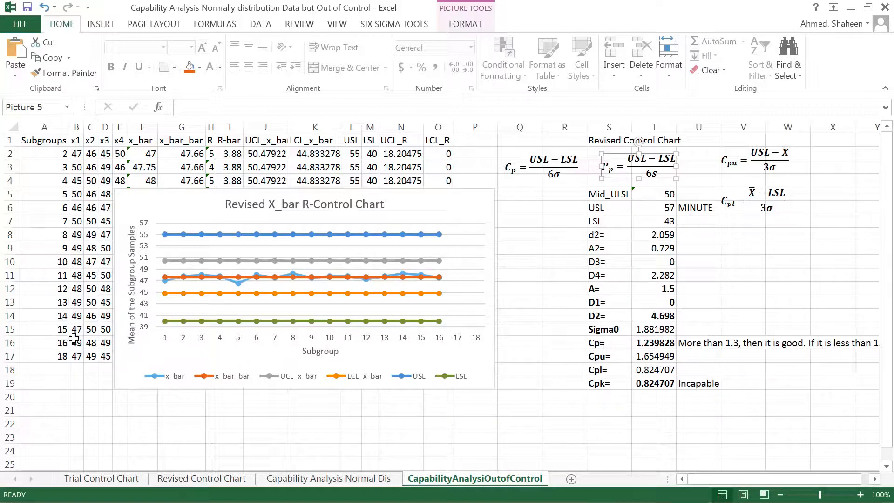
{"action": "left_click", "coordinate": [100, 478]}
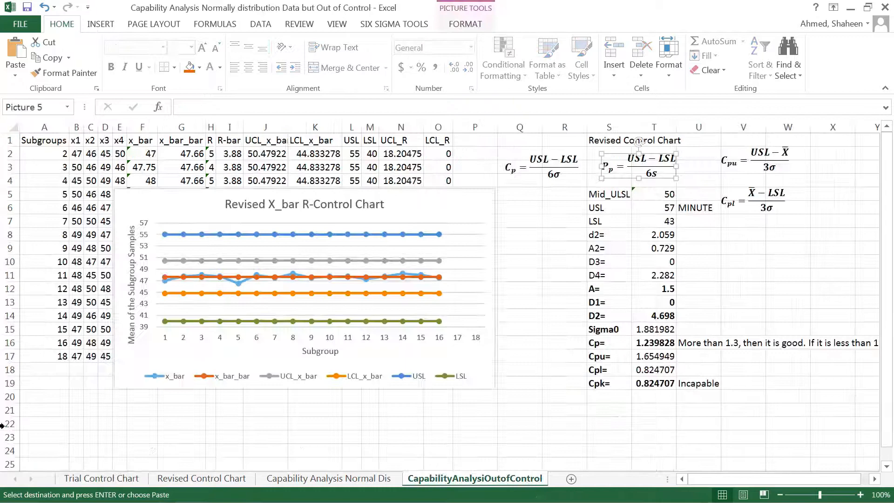
{"action": "left_click", "coordinate": [44, 369]}
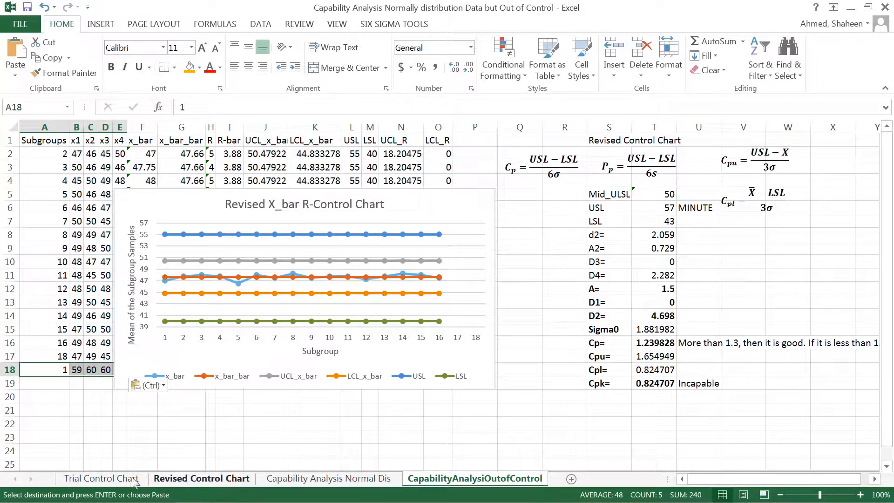
{"action": "left_click", "coordinate": [101, 479]}
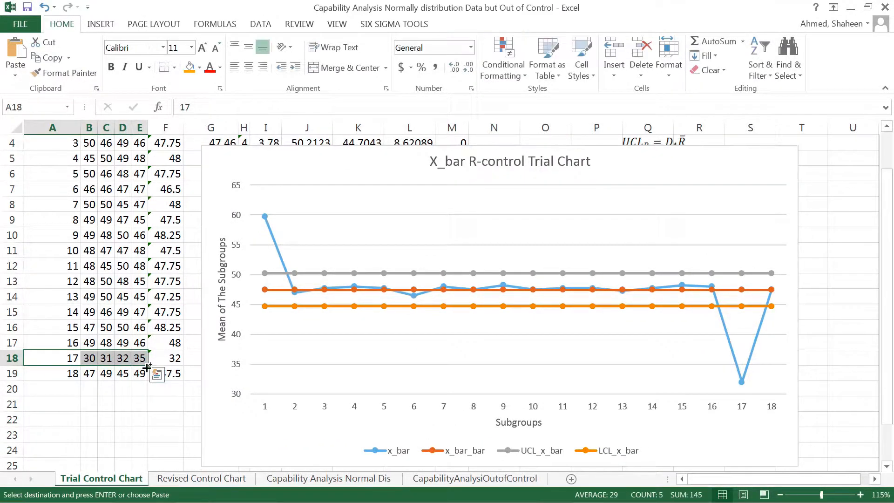
{"action": "left_click", "coordinate": [474, 479]}
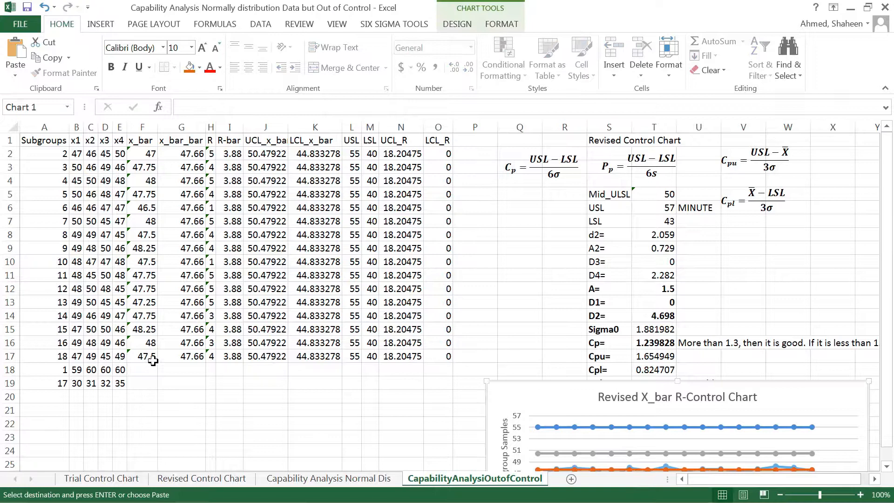
{"action": "left_click", "coordinate": [141, 355]}
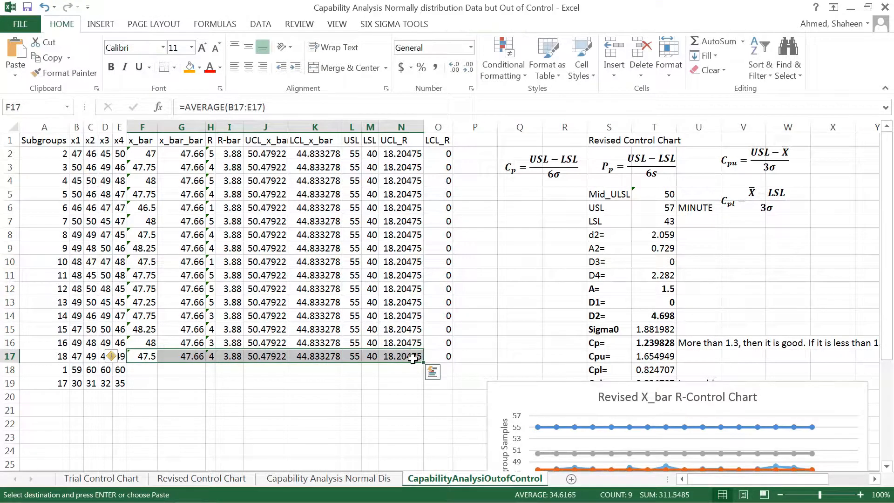
Copy the F17:N17 formulas into rows 18-19, recalculating Cp 1.27 and Cpk 0.81.
{"action": "key", "text": "enter"}
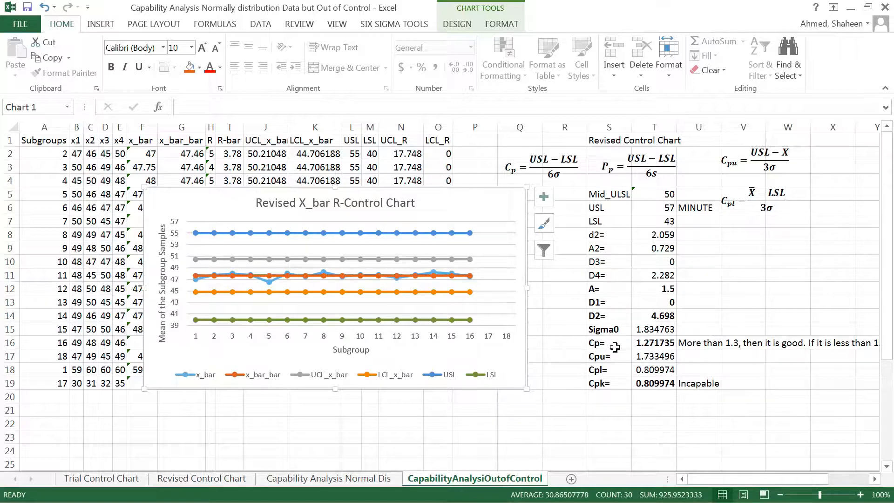
{"action": "mouse_move", "coordinate": [621, 377]}
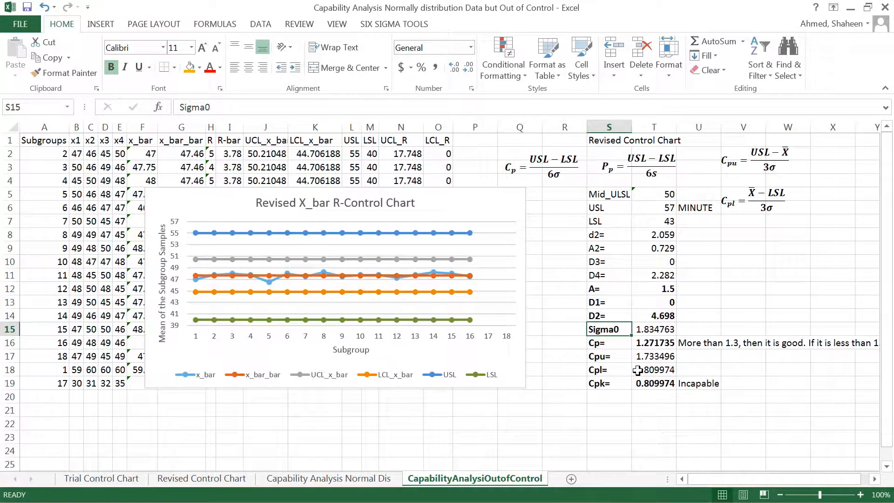
Relabel the Sigma0 row in S15 as 'Sample Sd. s'.
{"action": "type", "text": "Sample"}
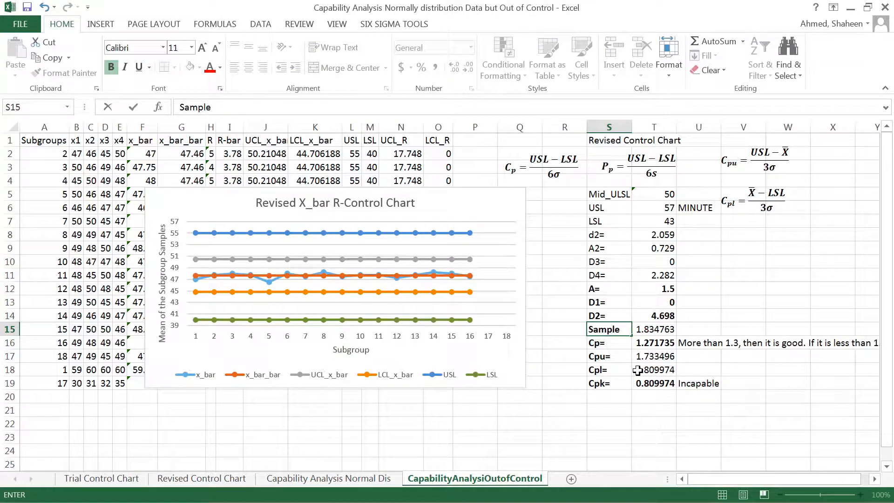
{"action": "type", "text": "Sd. s"}
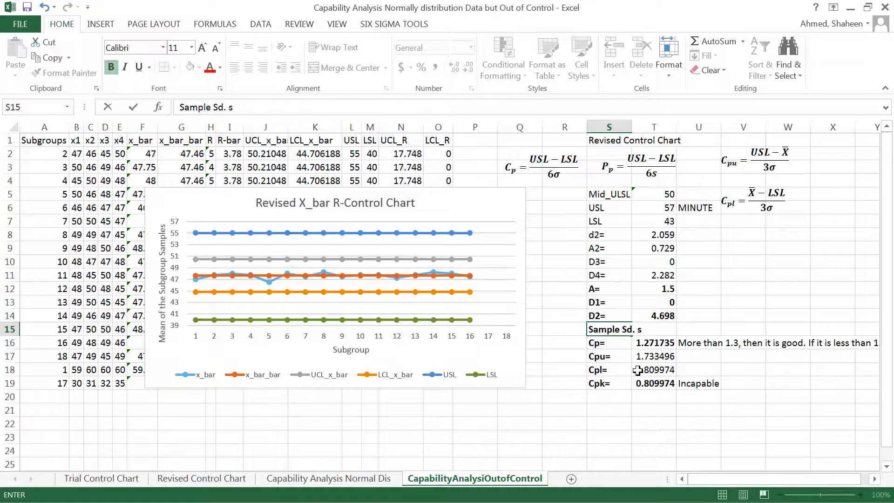
{"action": "left_click", "coordinate": [653, 329]}
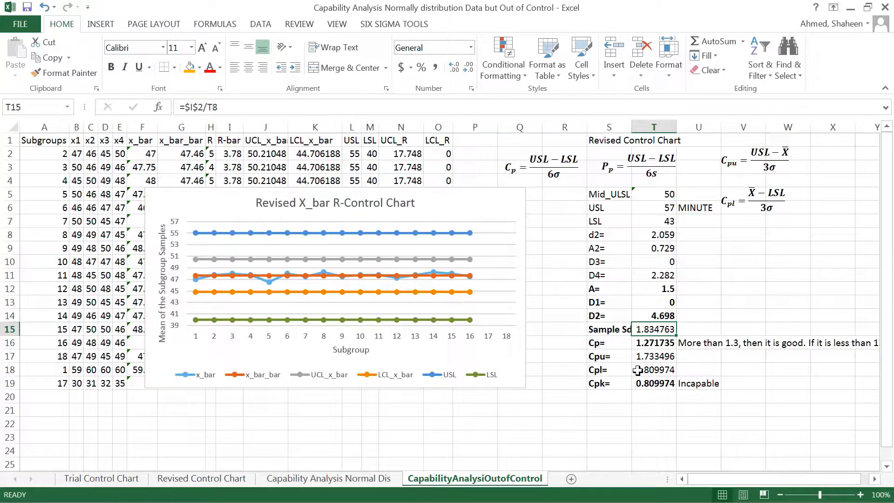
Make T15 =STDEV.S(B2:E19), giving 4.98148, and widen column S to fit the label.
{"action": "type", "text": "=aver"}
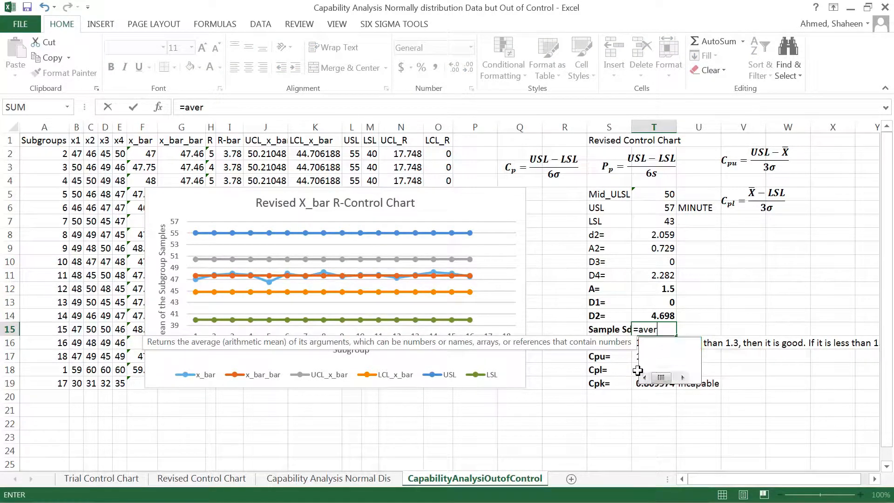
{"action": "type", "text": "stdev.s"}
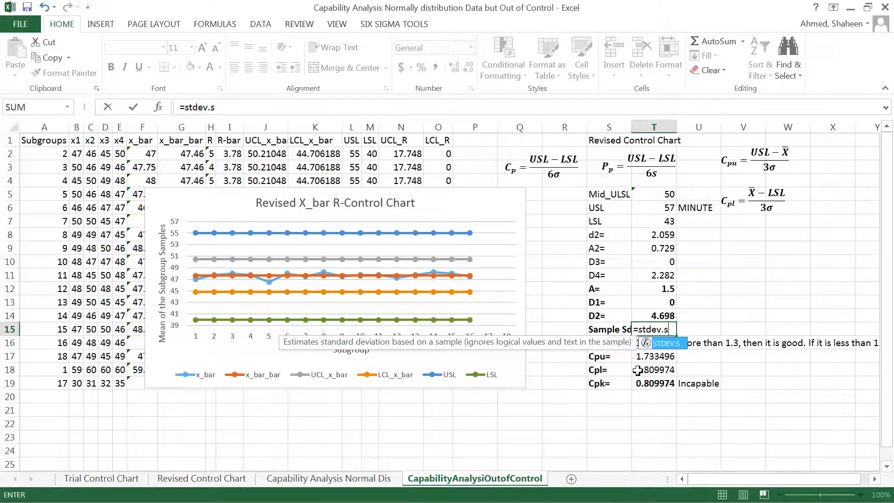
{"action": "left_click_drag", "start_coordinate": [75, 150], "coordinate": [141, 276]}
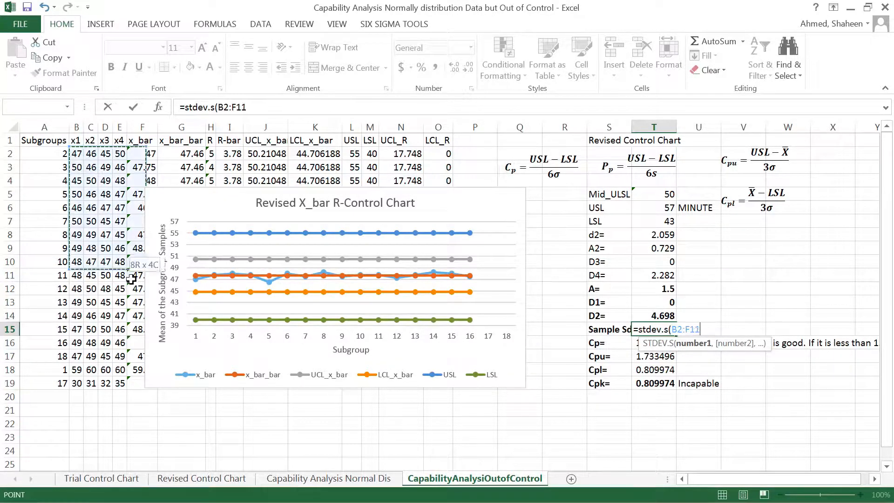
{"action": "left_click_drag", "start_coordinate": [131, 275], "coordinate": [120, 383]}
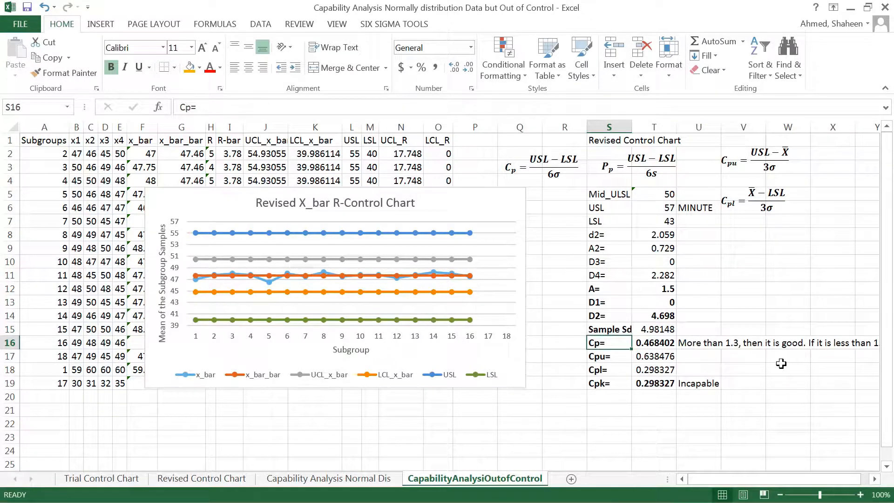
{"action": "left_click_drag", "start_coordinate": [632, 126], "coordinate": [631, 126]}
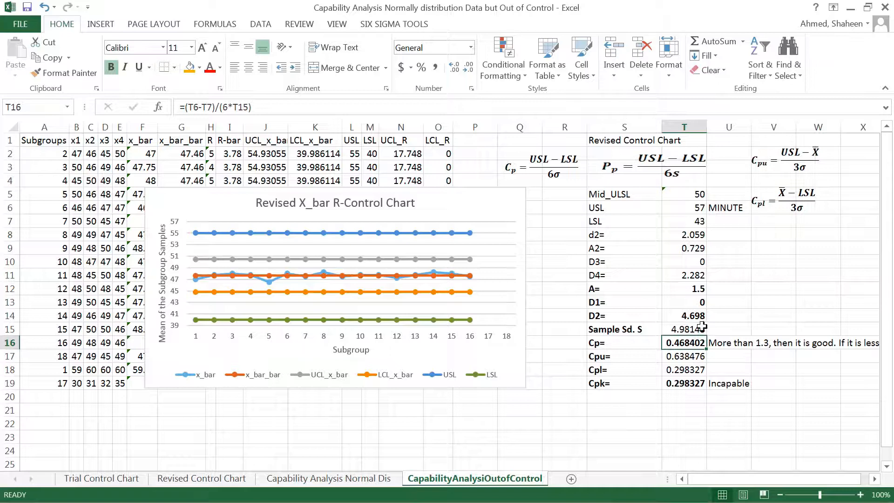
Rename the index labels in S16:S19 to Pp=, Ppu=, Ppl= and Ppk=.
{"action": "left_click", "coordinate": [684, 328]}
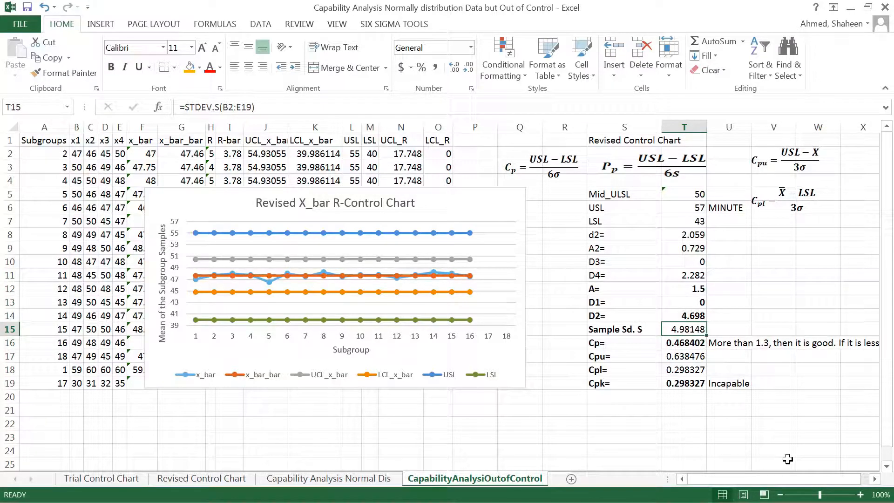
{"action": "mouse_move", "coordinate": [652, 357]}
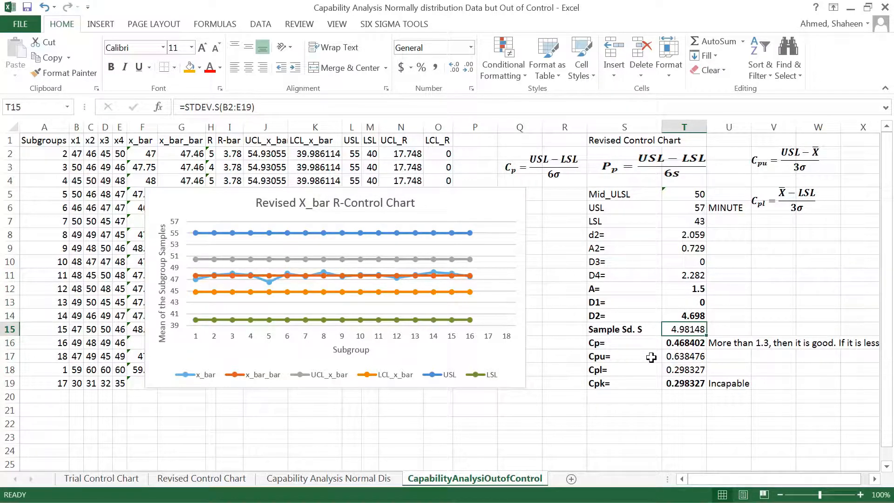
{"action": "mouse_move", "coordinate": [671, 248]}
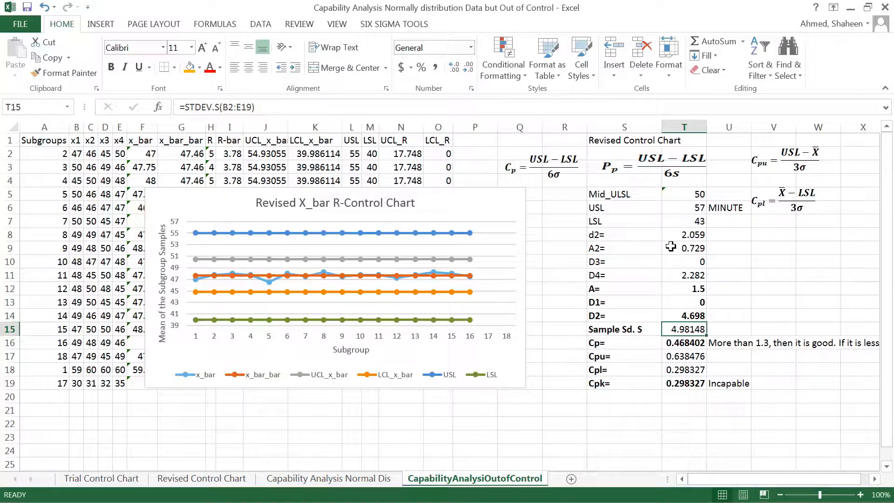
{"action": "mouse_move", "coordinate": [712, 208]}
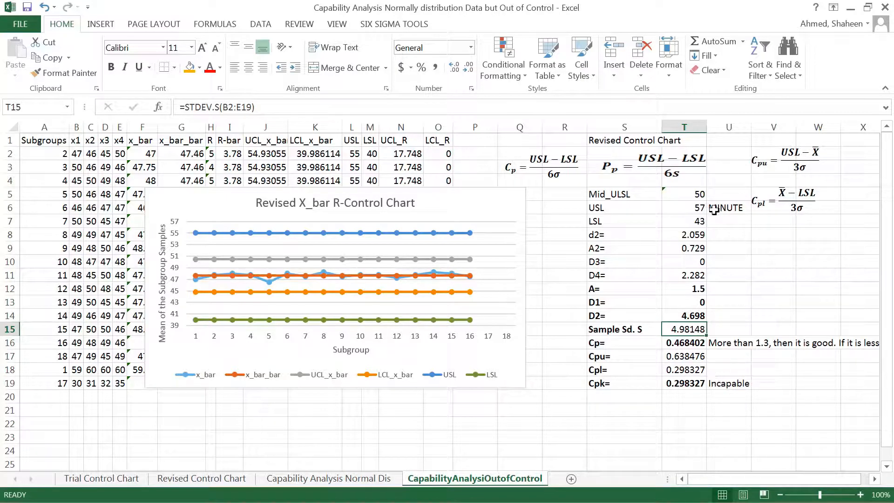
{"action": "mouse_move", "coordinate": [687, 286]}
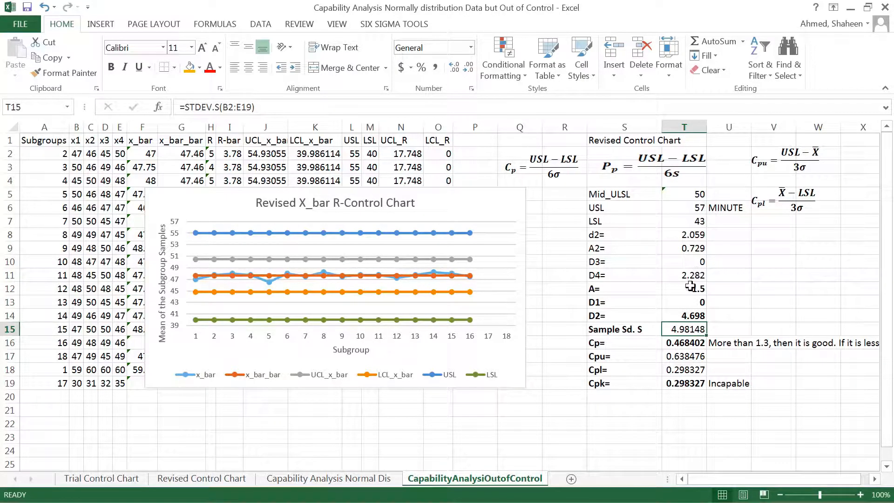
{"action": "left_click", "coordinate": [624, 342]}
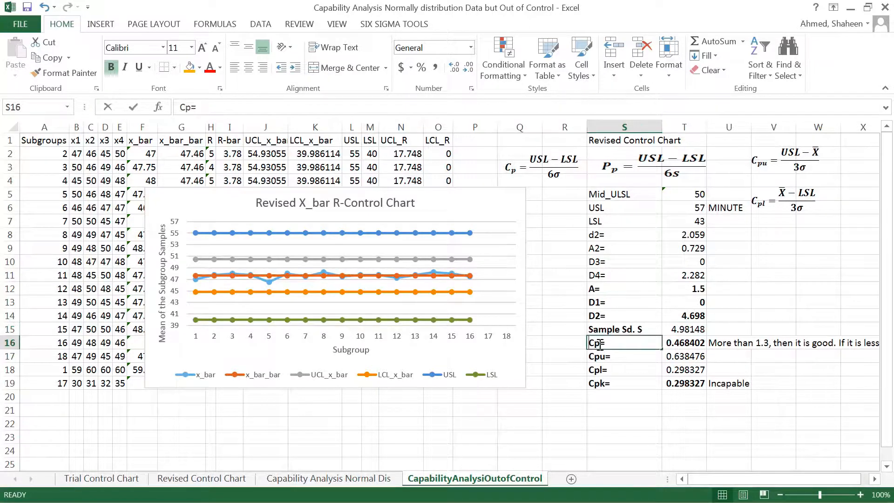
{"action": "type", "text": "Pp="}
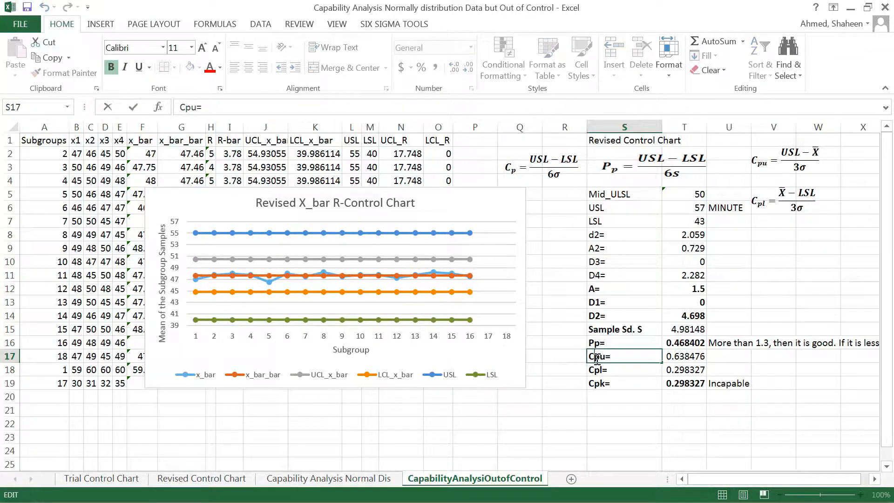
{"action": "type", "text": "Ppu="}
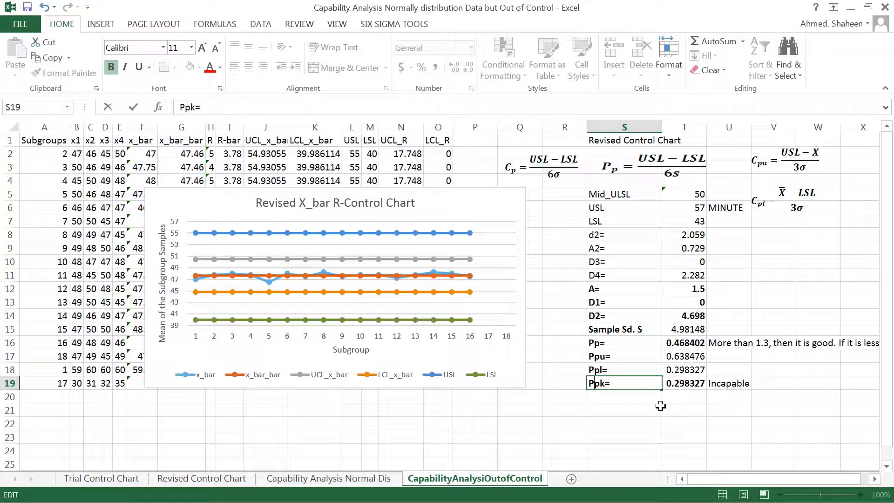
{"action": "left_click", "coordinate": [624, 409]}
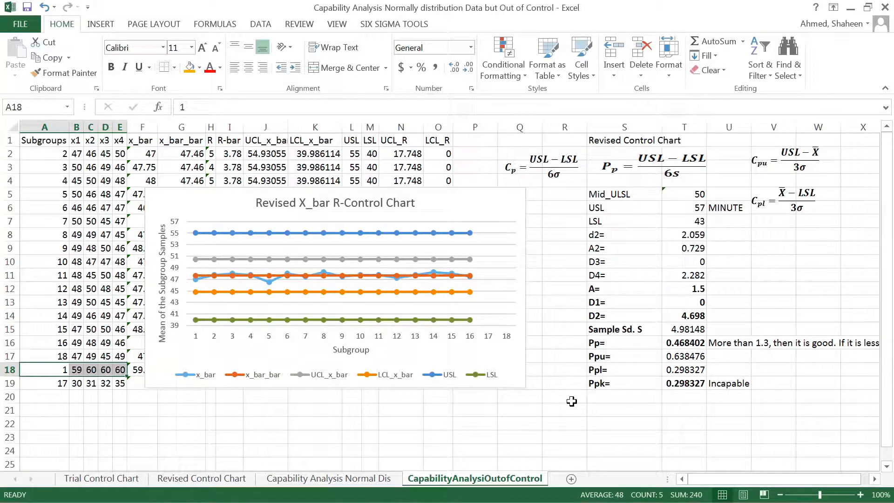
Select the four performance index rows and switch to the Capability Analysis Normal Dis sheet.
{"action": "left_click", "coordinate": [90, 397]}
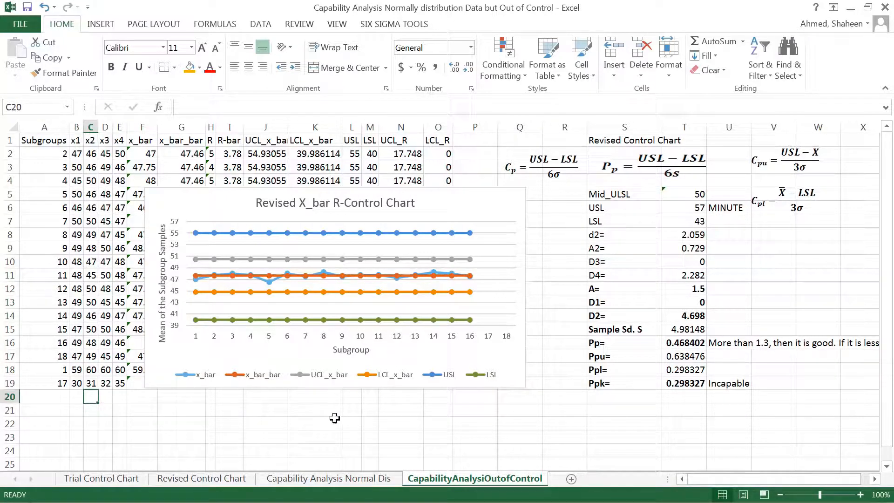
{"action": "mouse_move", "coordinate": [761, 410]}
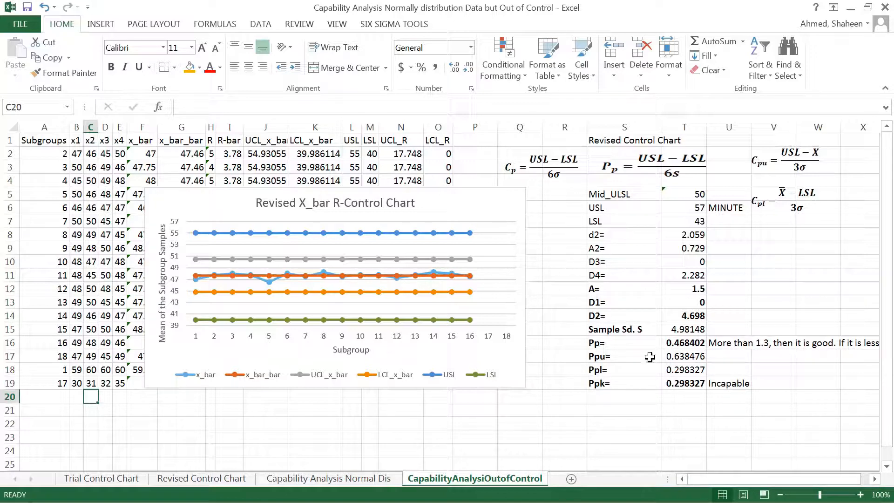
{"action": "mouse_move", "coordinate": [635, 357]}
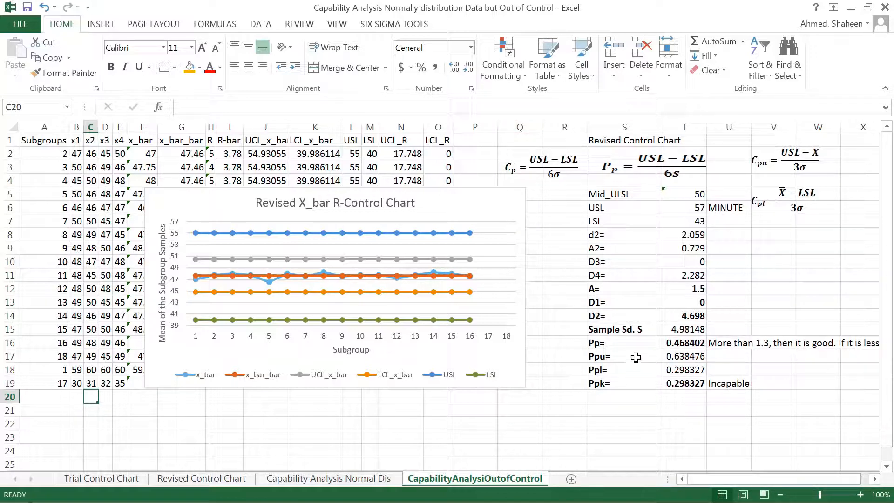
{"action": "left_click_drag", "start_coordinate": [623, 342], "coordinate": [683, 382]}
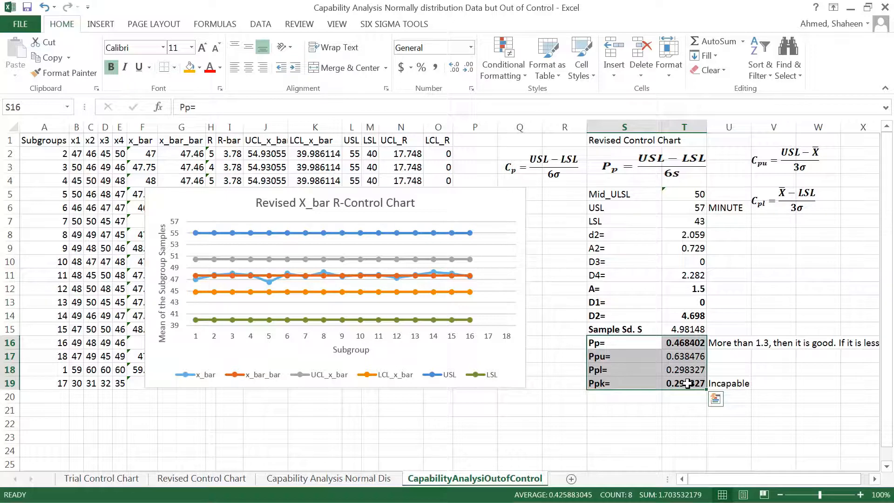
{"action": "left_click", "coordinate": [684, 342]}
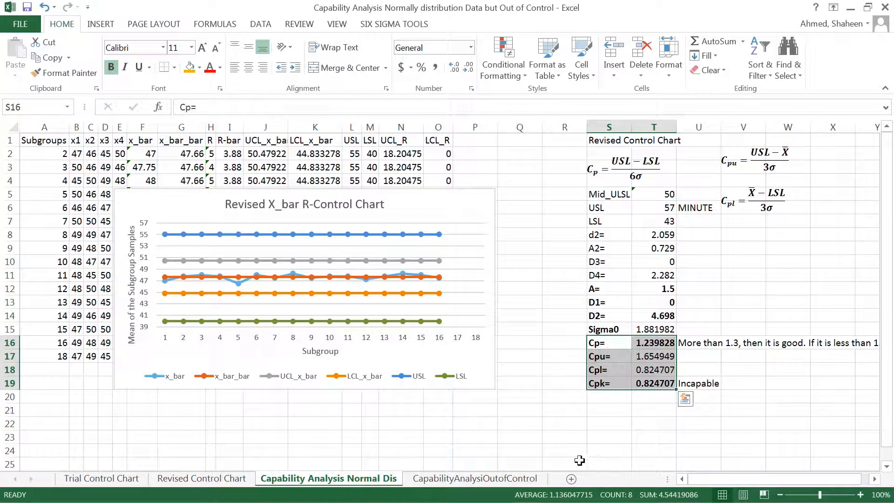
Return to the out-of-control sheet and highlight its Pp 0.468, Ppu 0.638, Ppl/Ppk 0.298 block.
{"action": "left_click", "coordinate": [474, 478]}
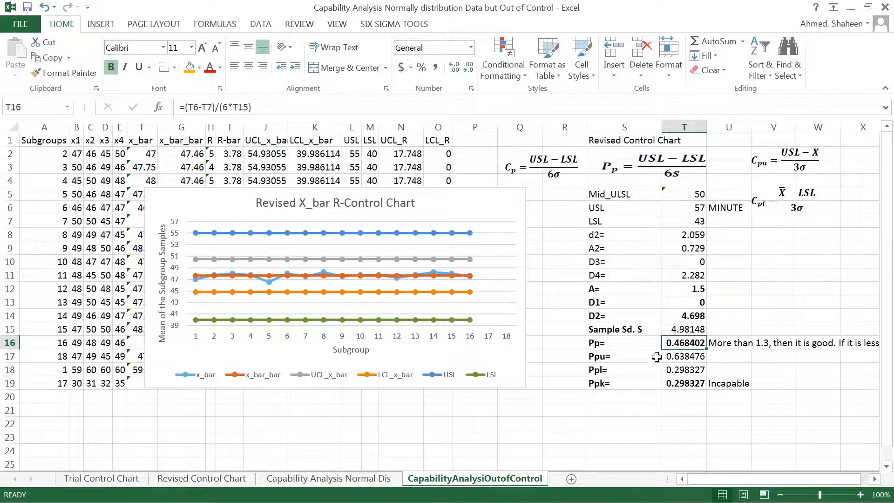
{"action": "left_click_drag", "start_coordinate": [623, 341], "coordinate": [684, 382]}
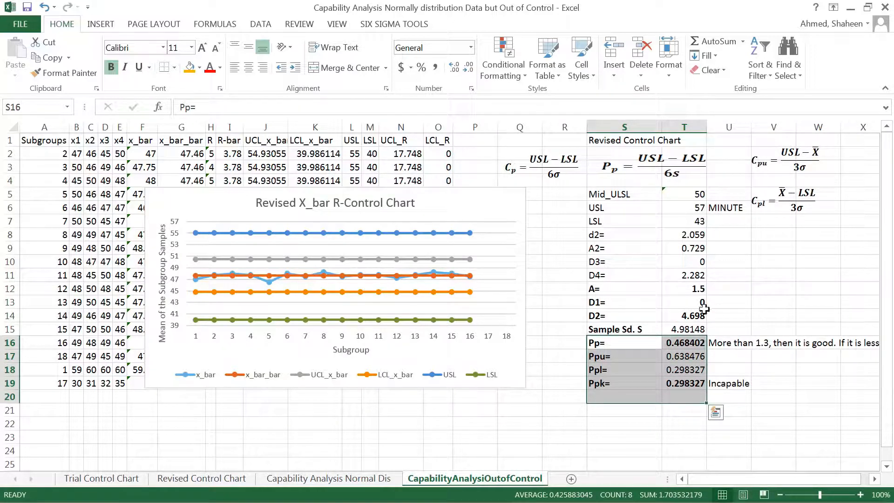
{"action": "left_click", "coordinate": [623, 395]}
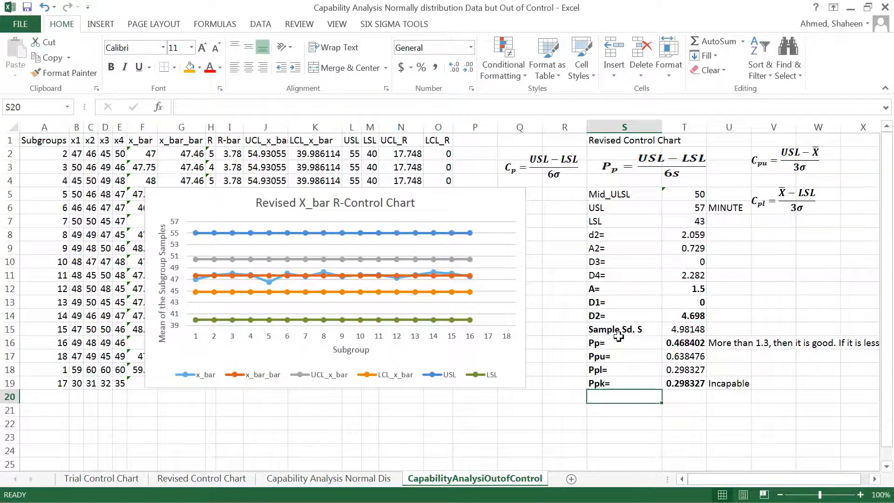
{"action": "left_click", "coordinate": [624, 341]}
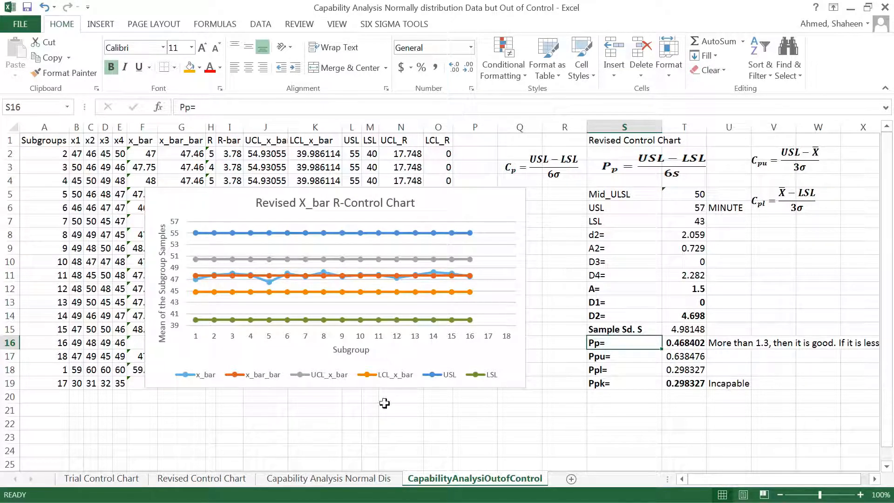
{"action": "mouse_move", "coordinate": [741, 363]}
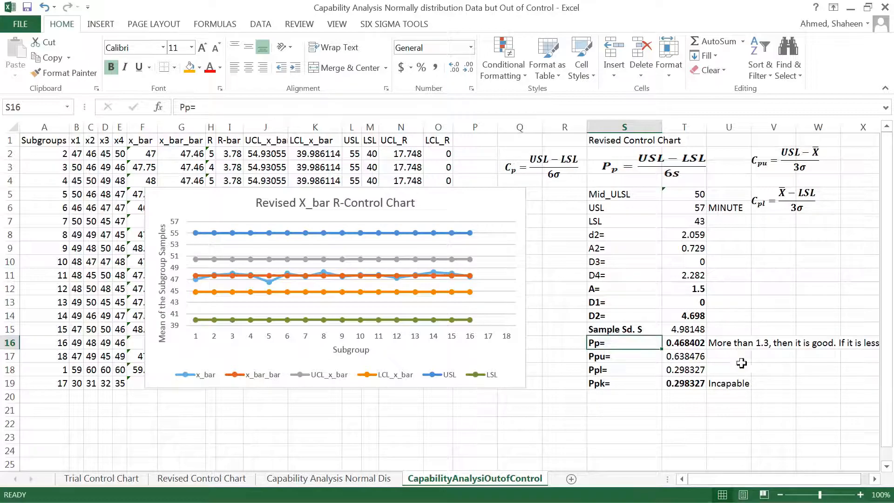